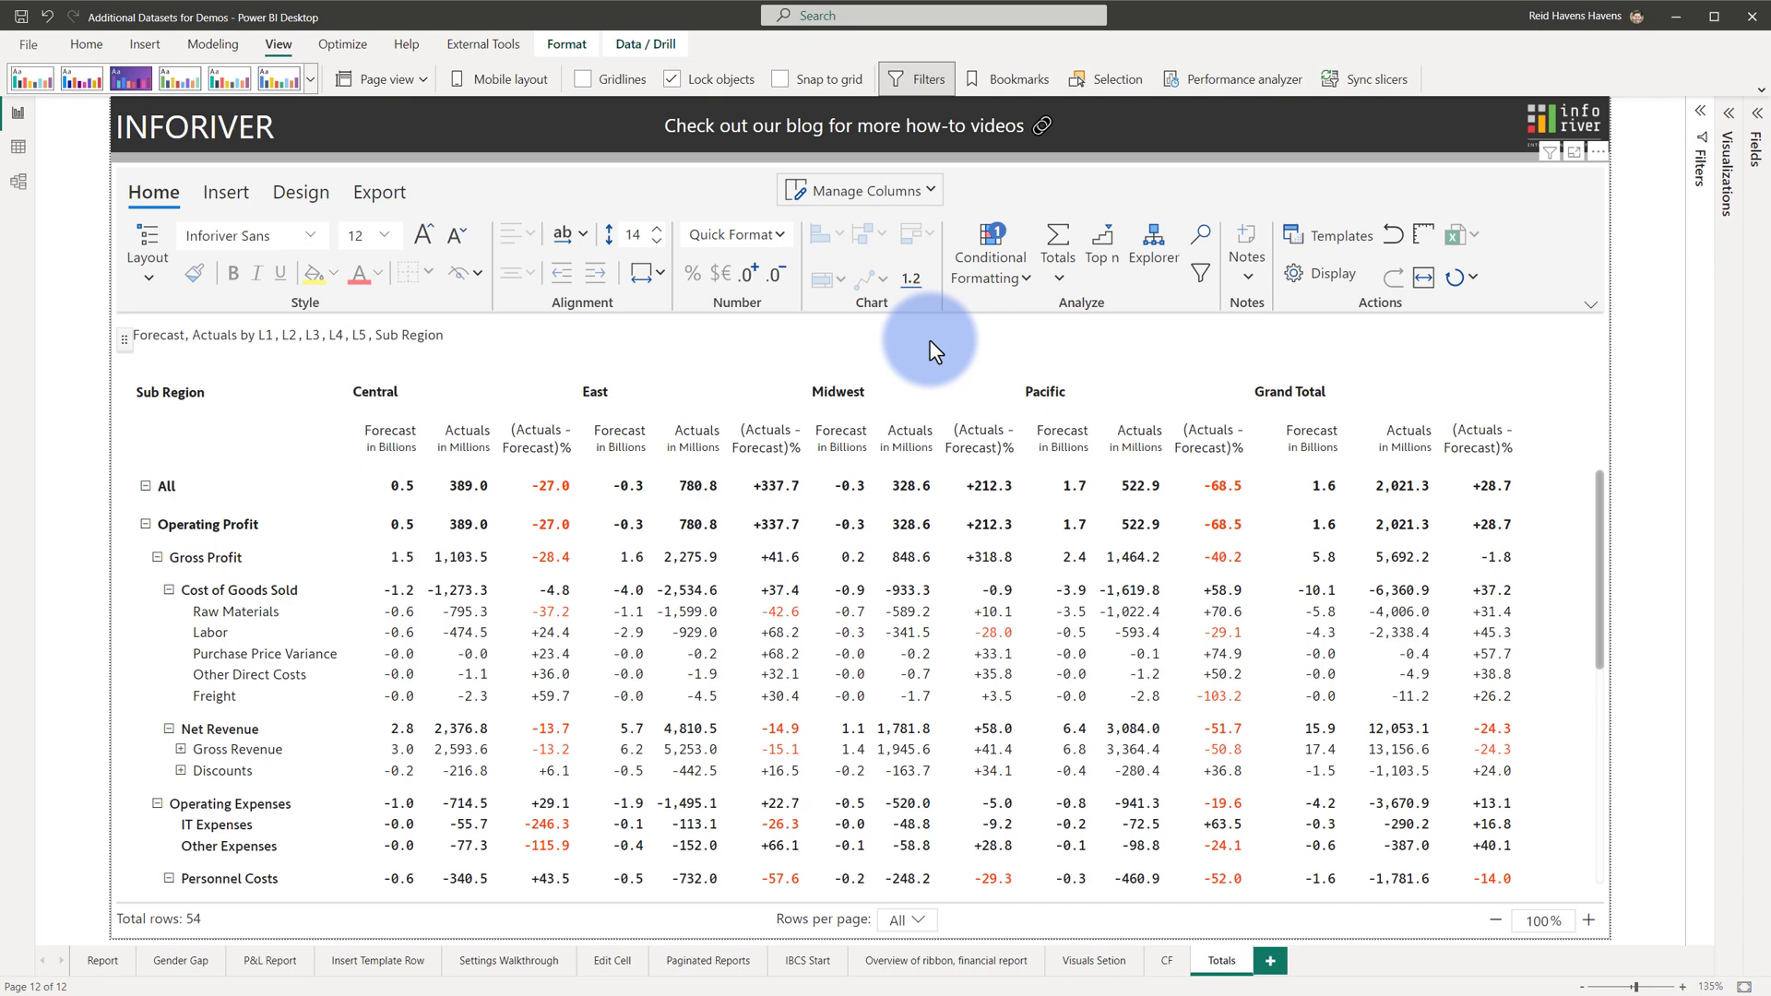
mouse_move(1057, 245)
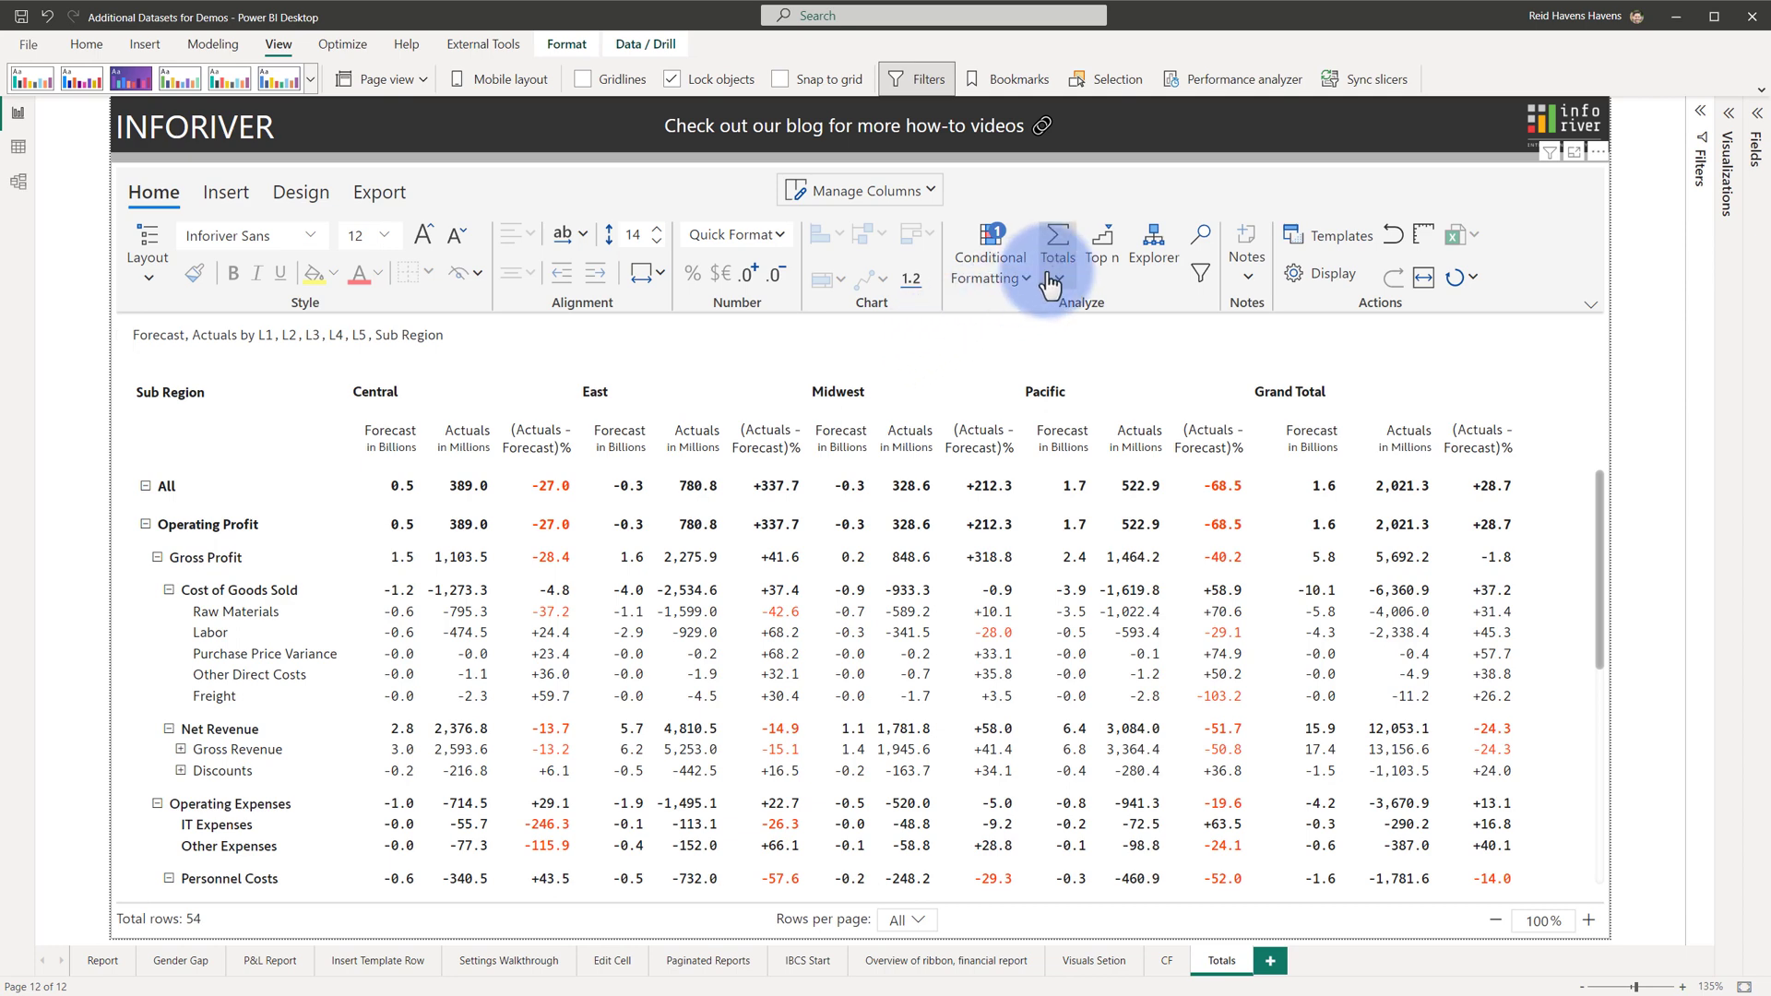
Open the Totals dropdown from the Inforiver Home ribbon's Analyze group
left_click(1055, 244)
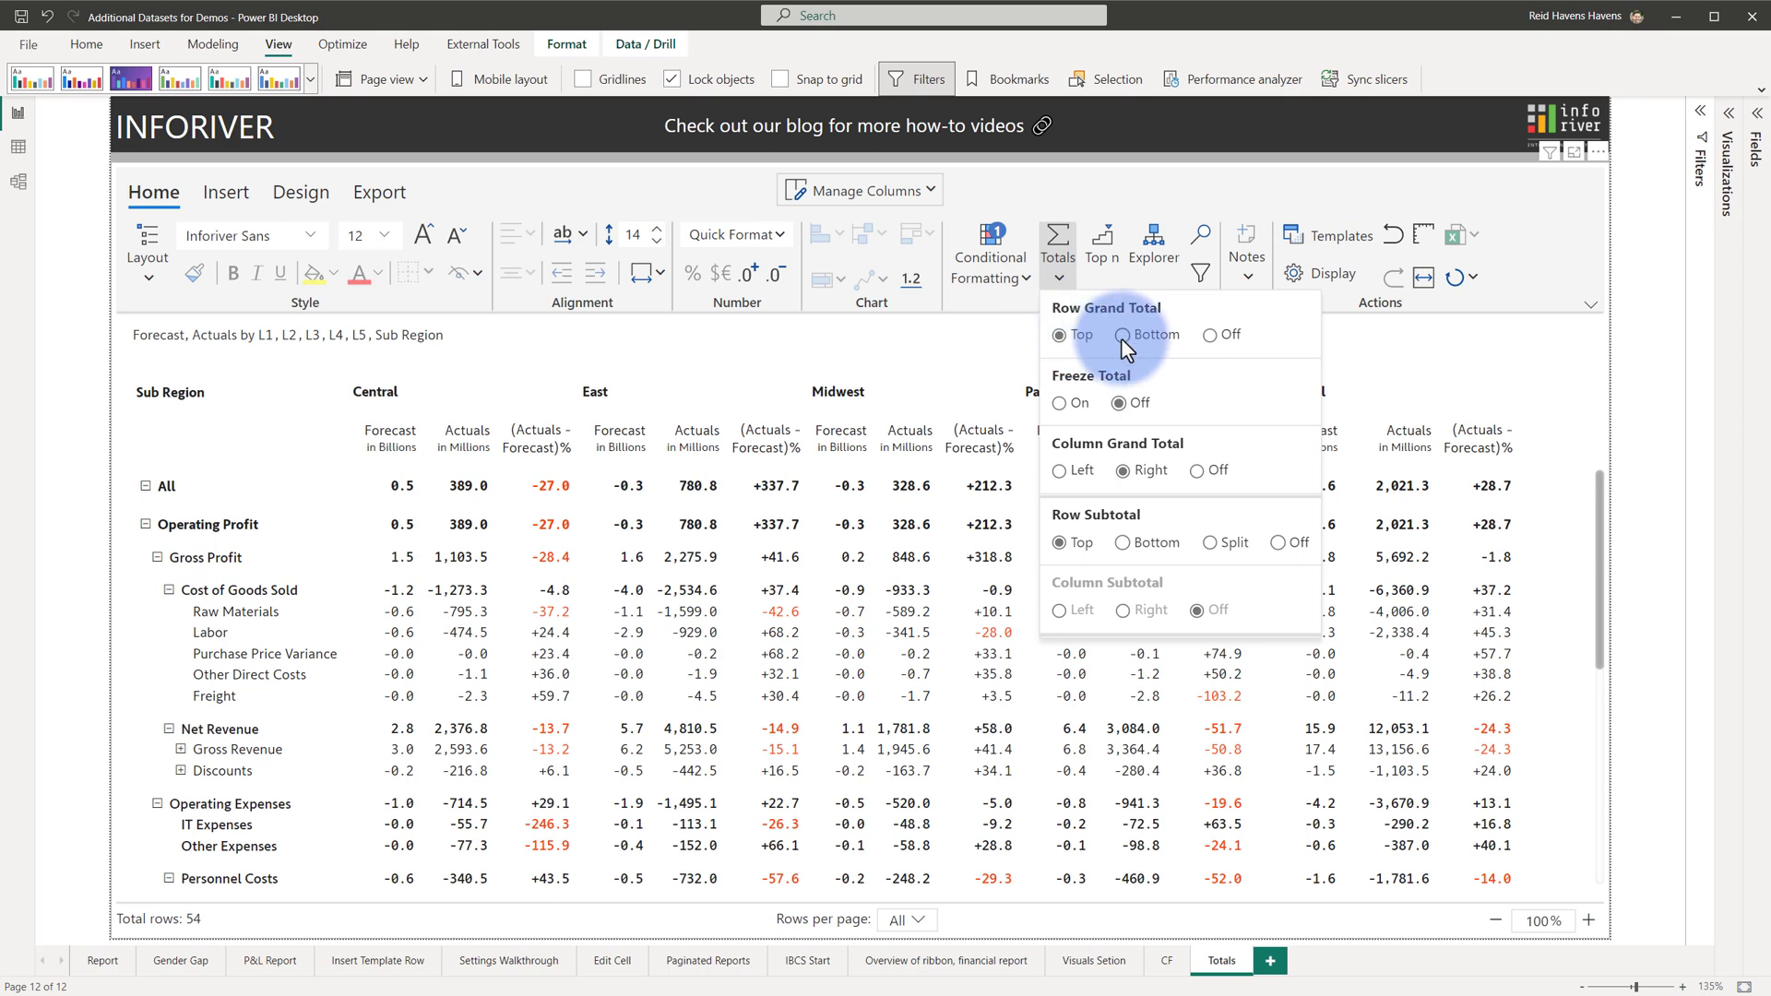
left_click(164, 485)
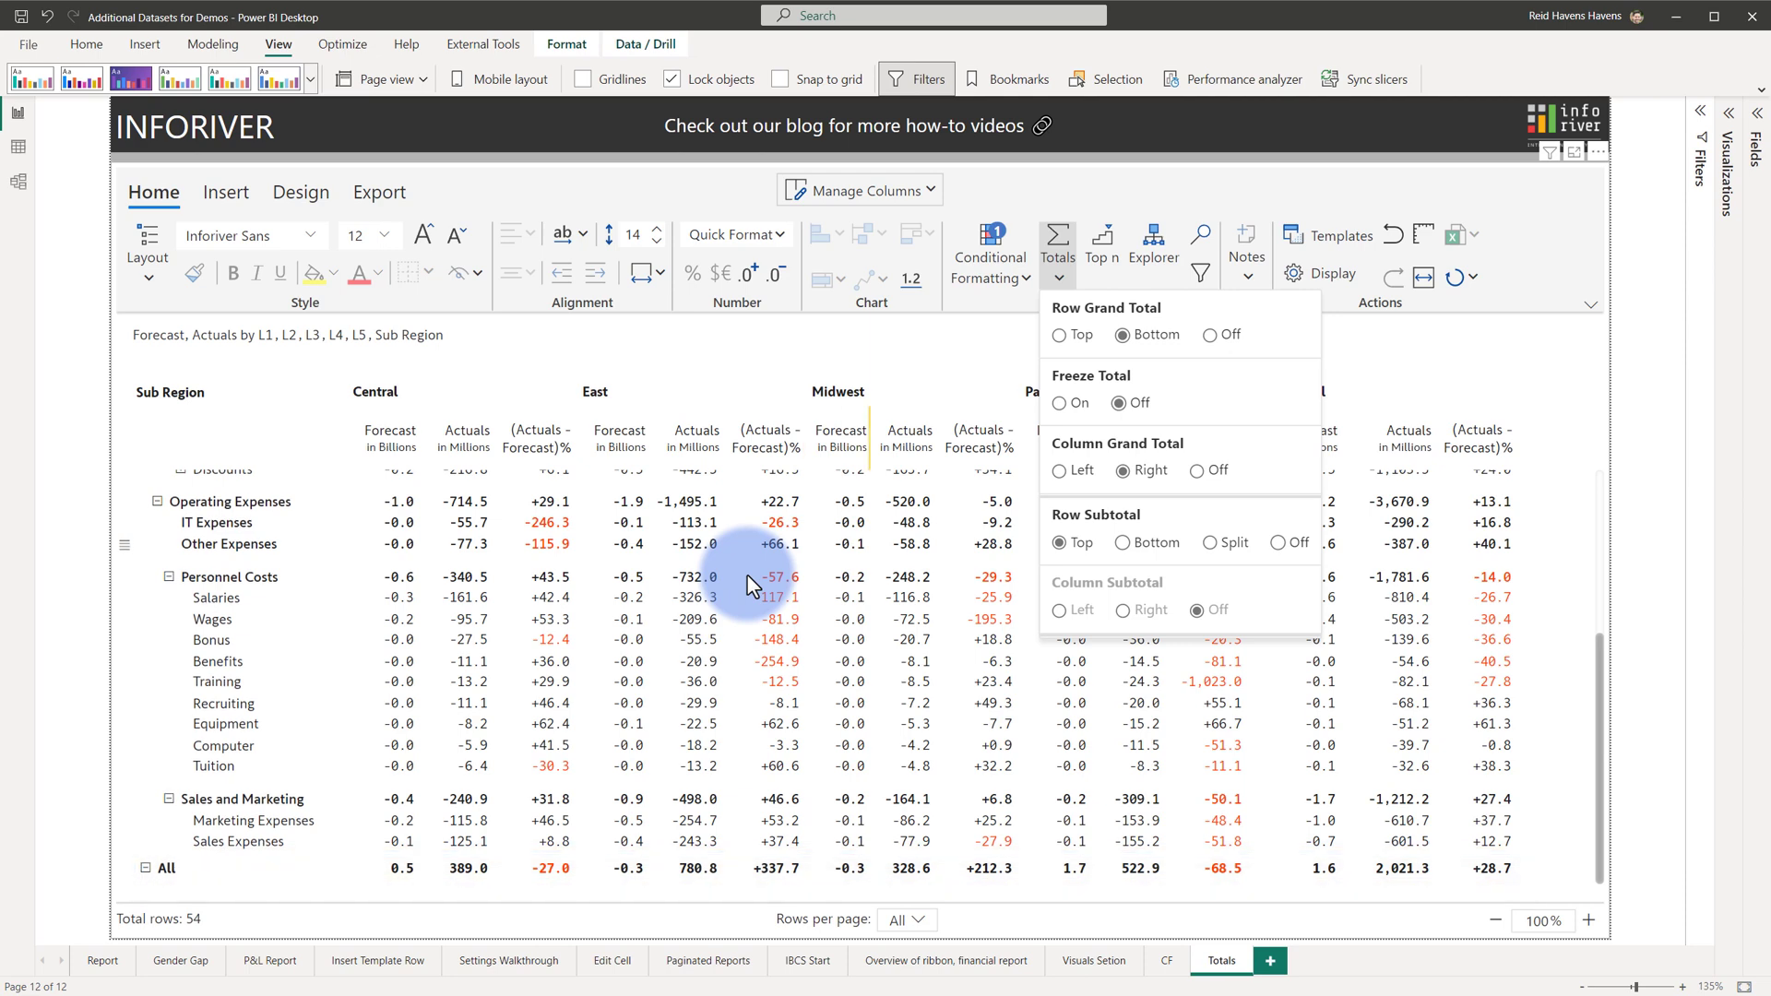
left_click(1059, 334)
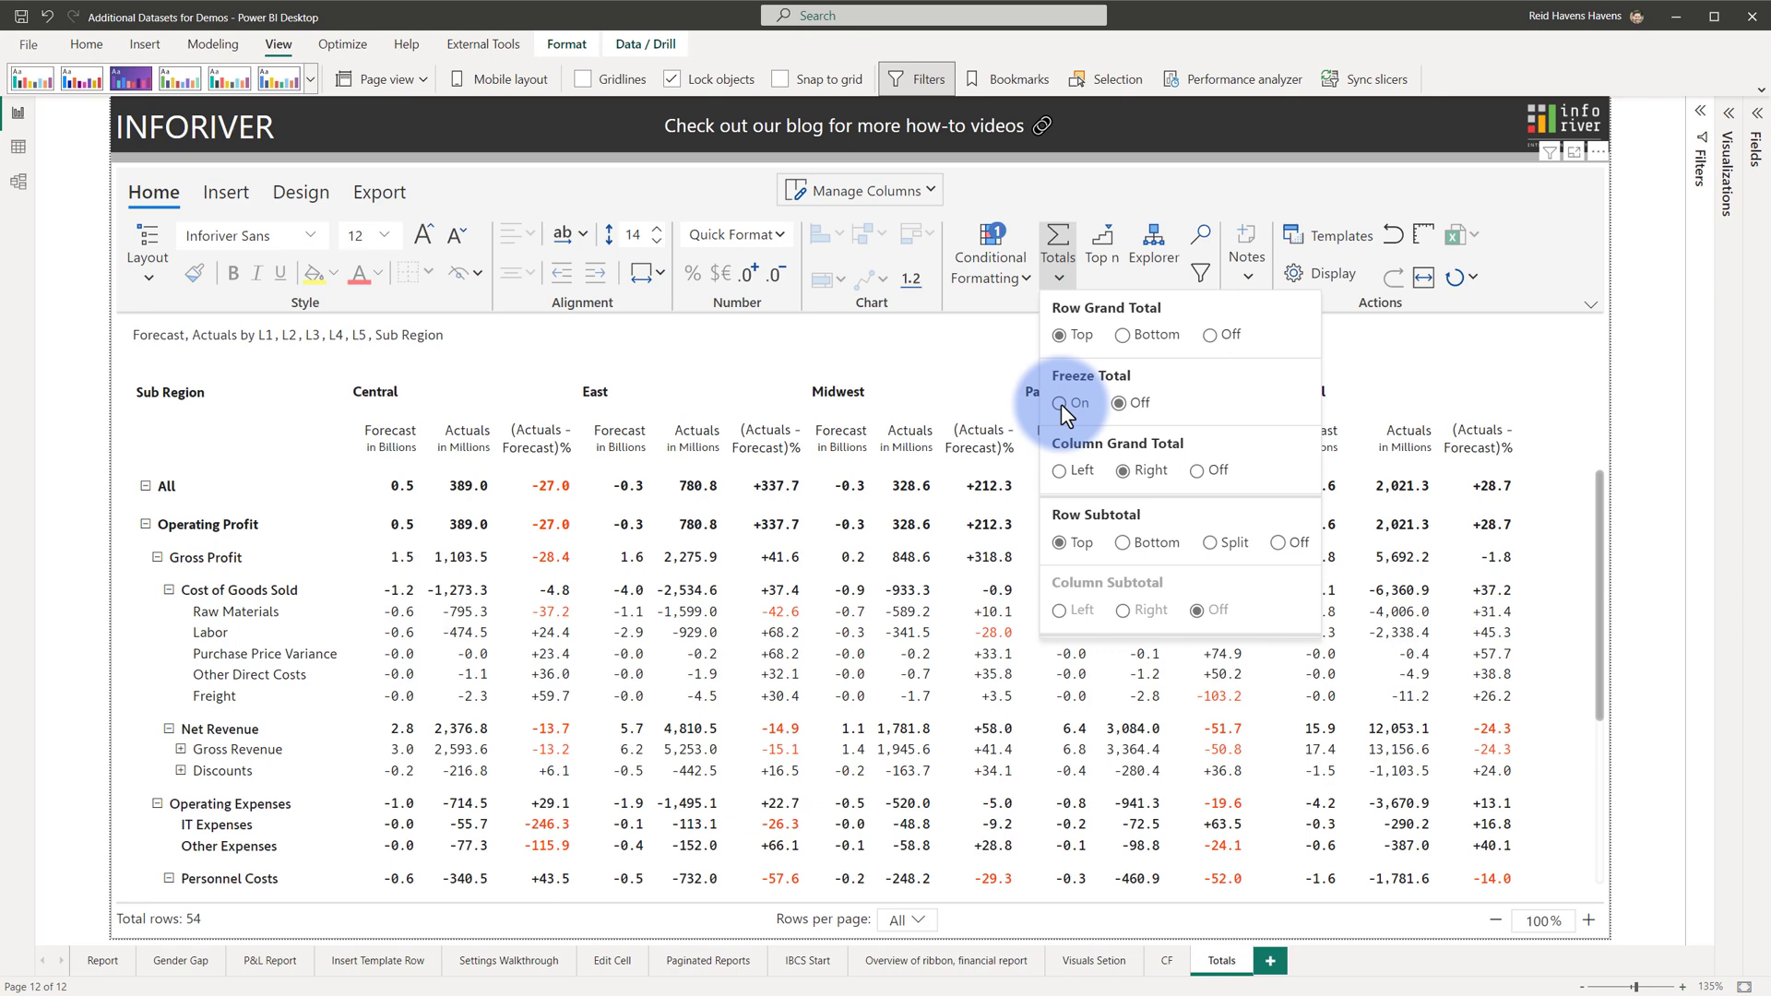
Switch Freeze Total on so the All row stays pinned at the top
left_click(1063, 403)
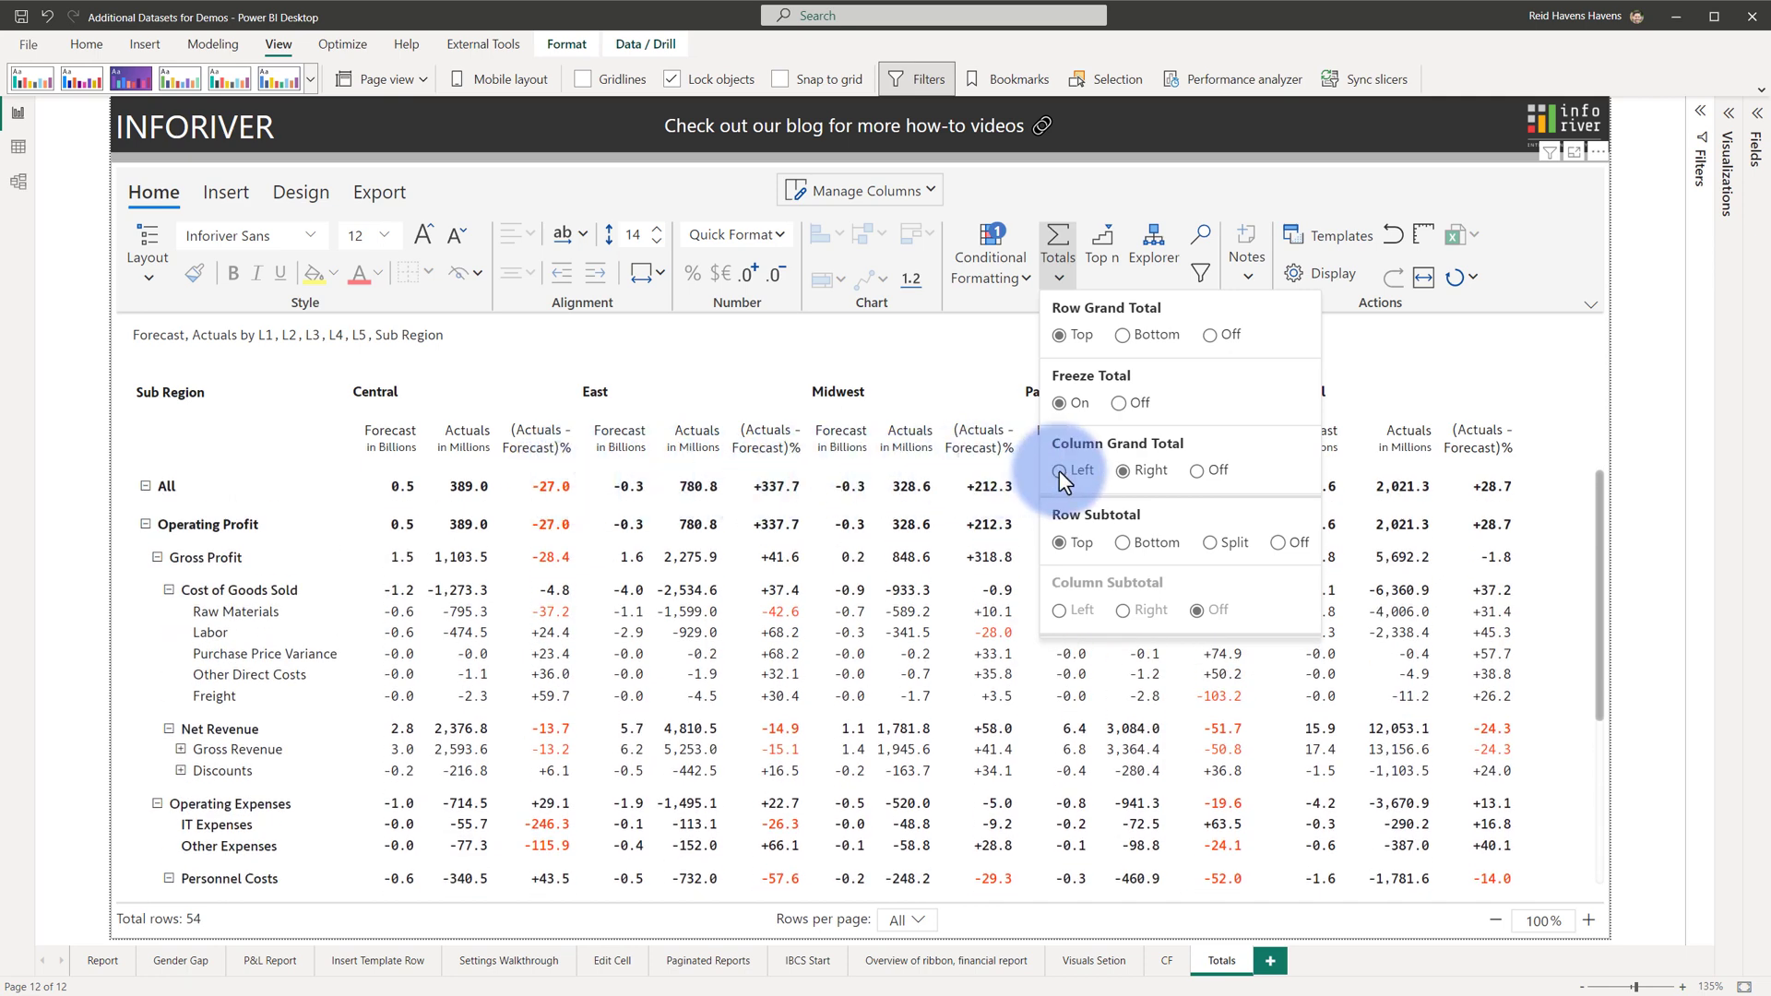
Try the column grand total on the Left, then set it to Off
left_click(1061, 470)
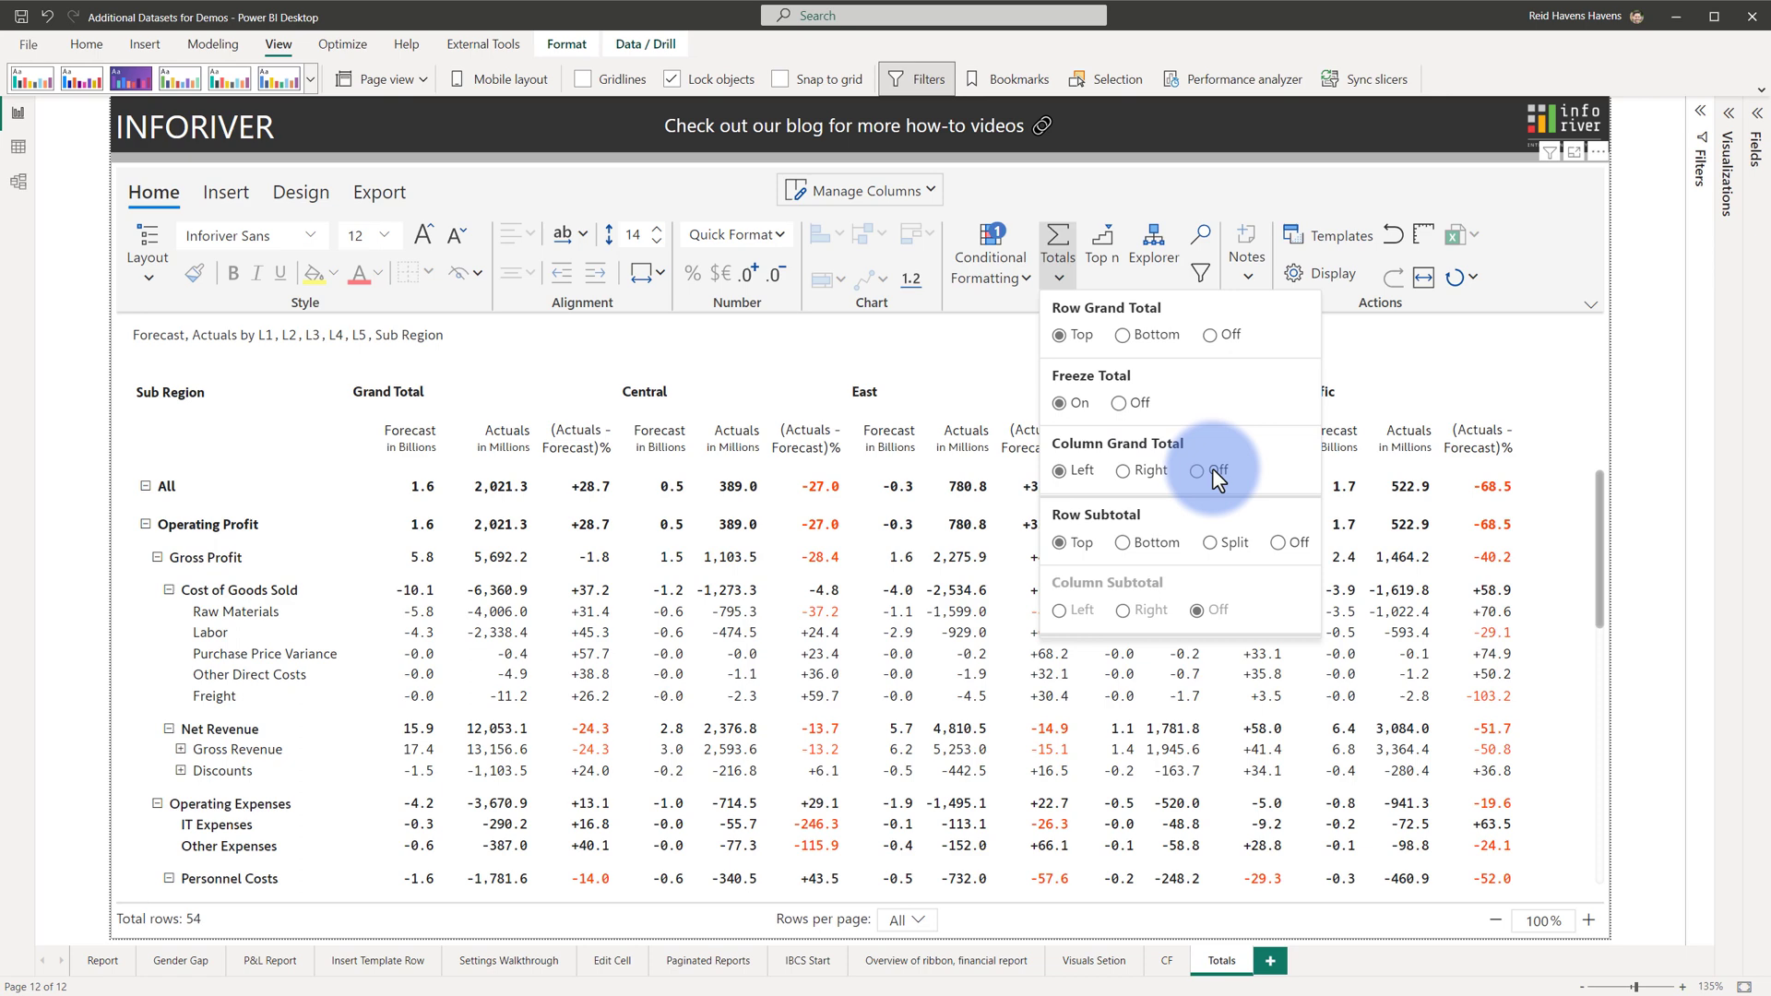
left_click(1197, 471)
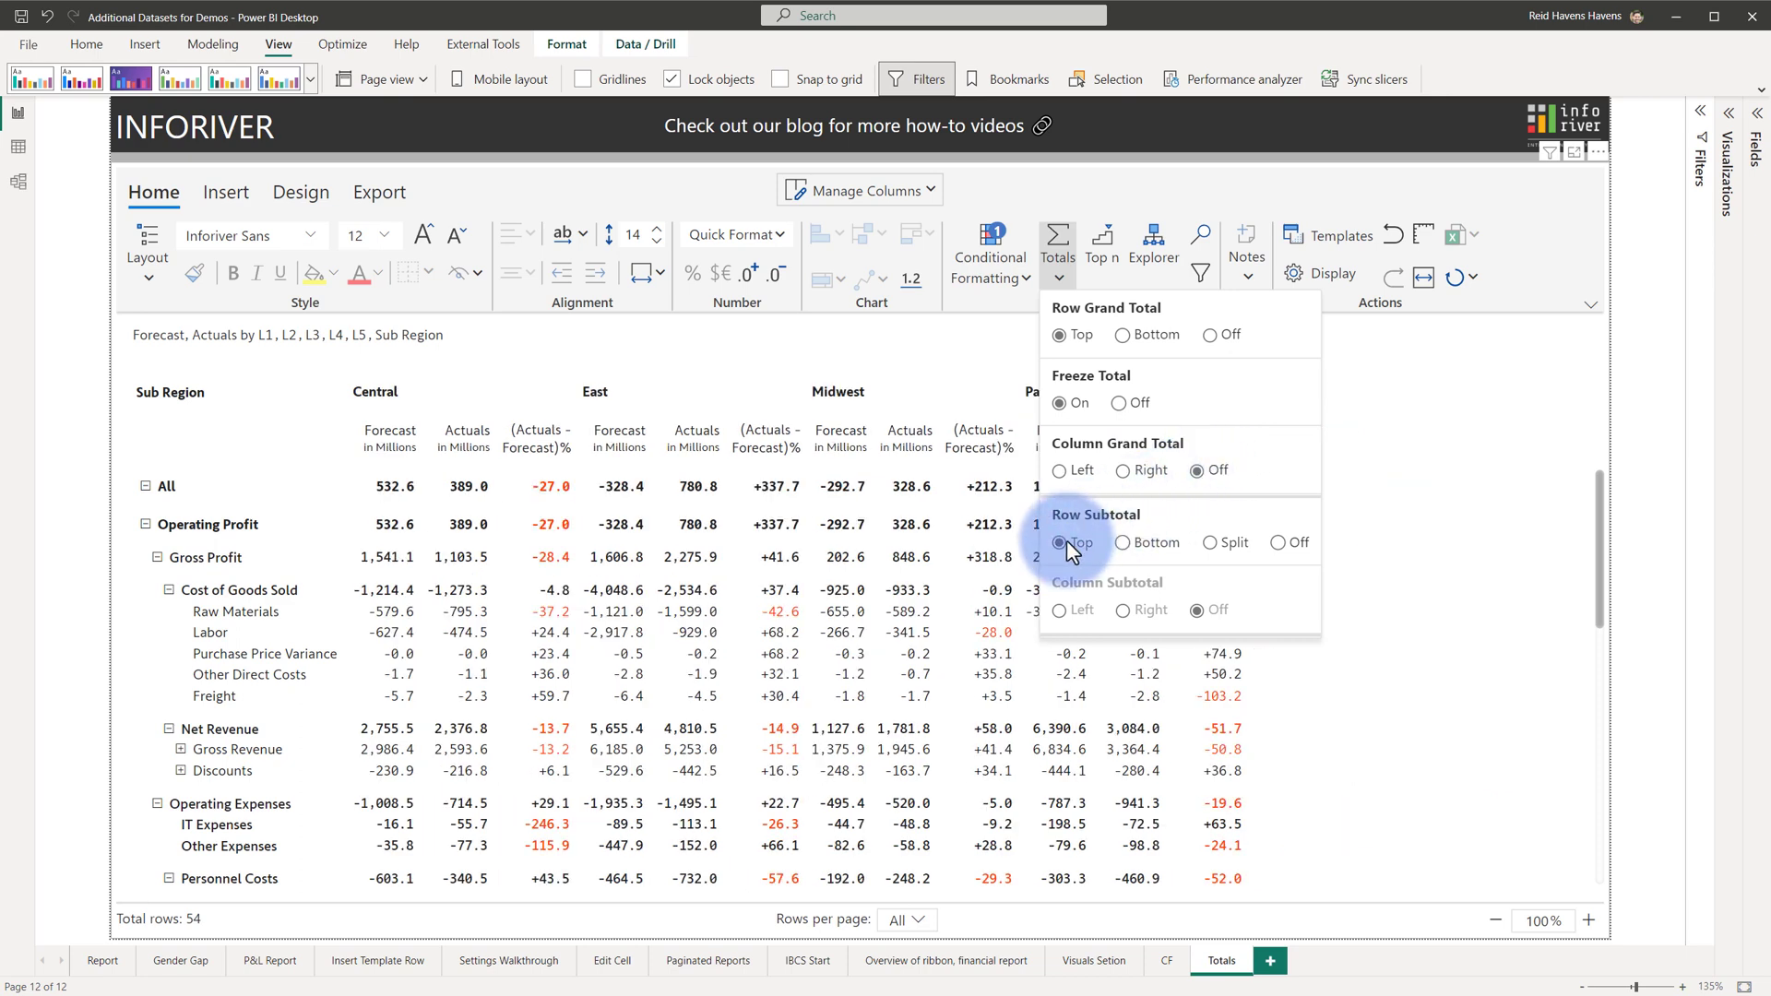
Try row subtotals at Bottom and Split, settle on Top, then open the All row's menu
left_click(1123, 543)
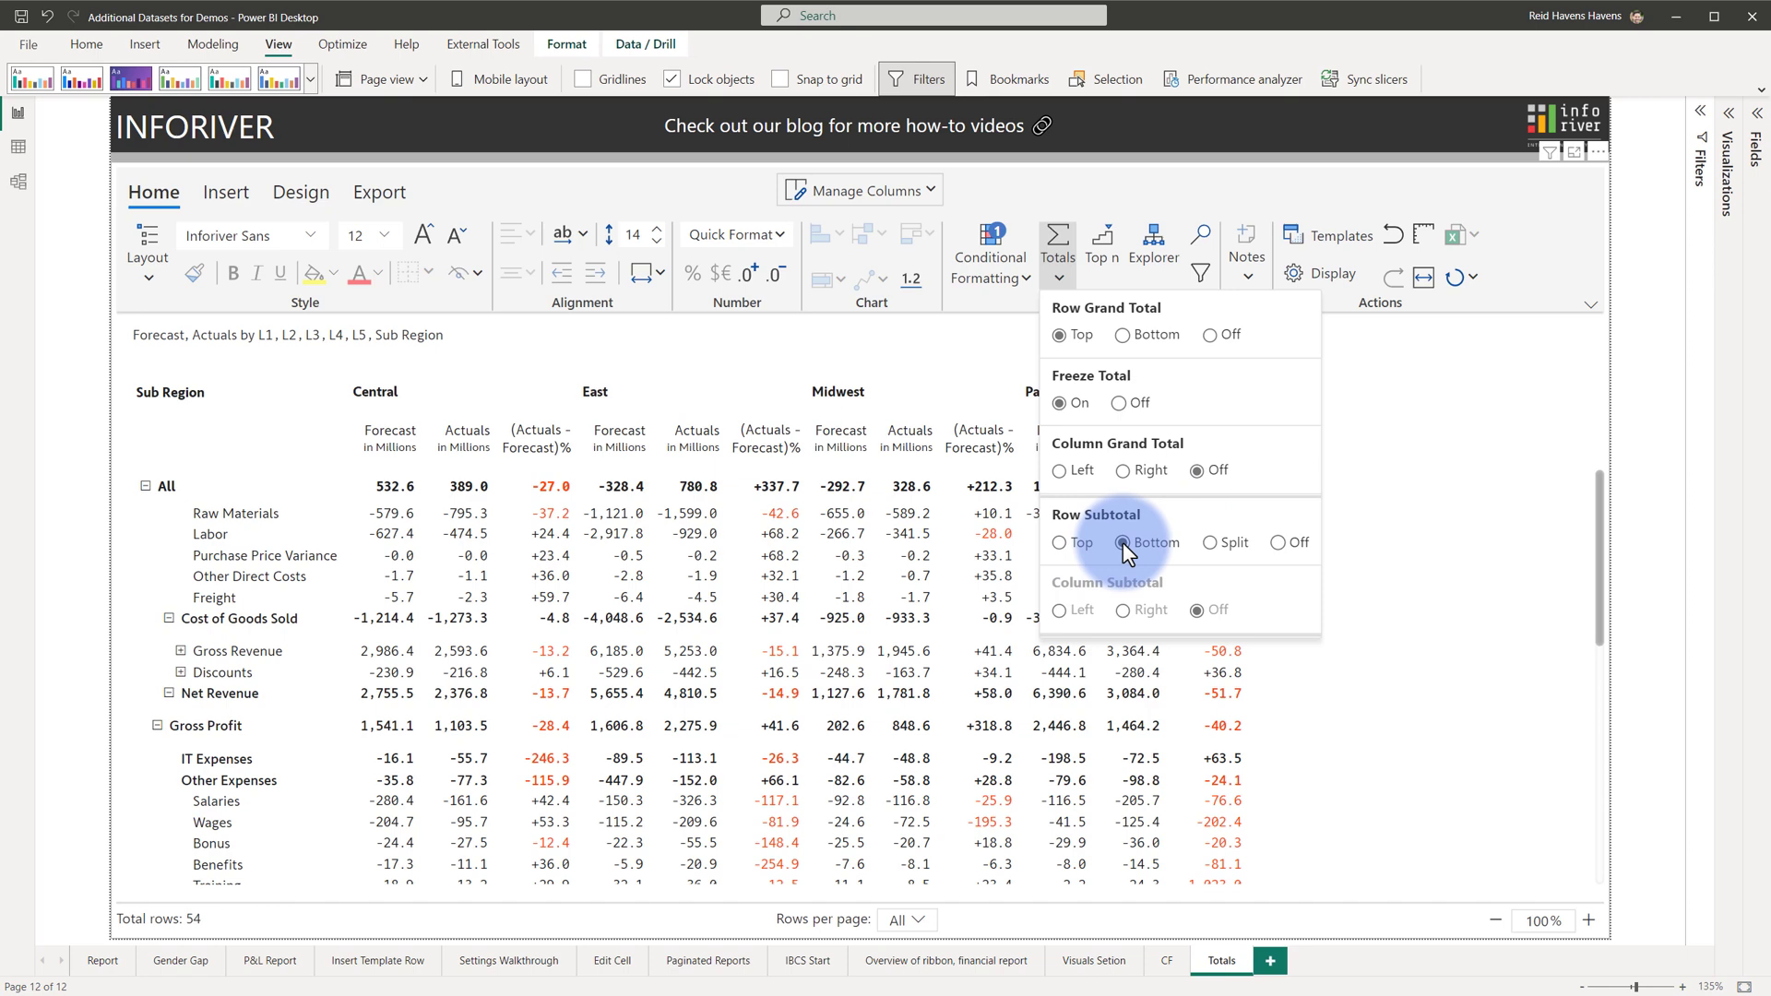
left_click(1214, 543)
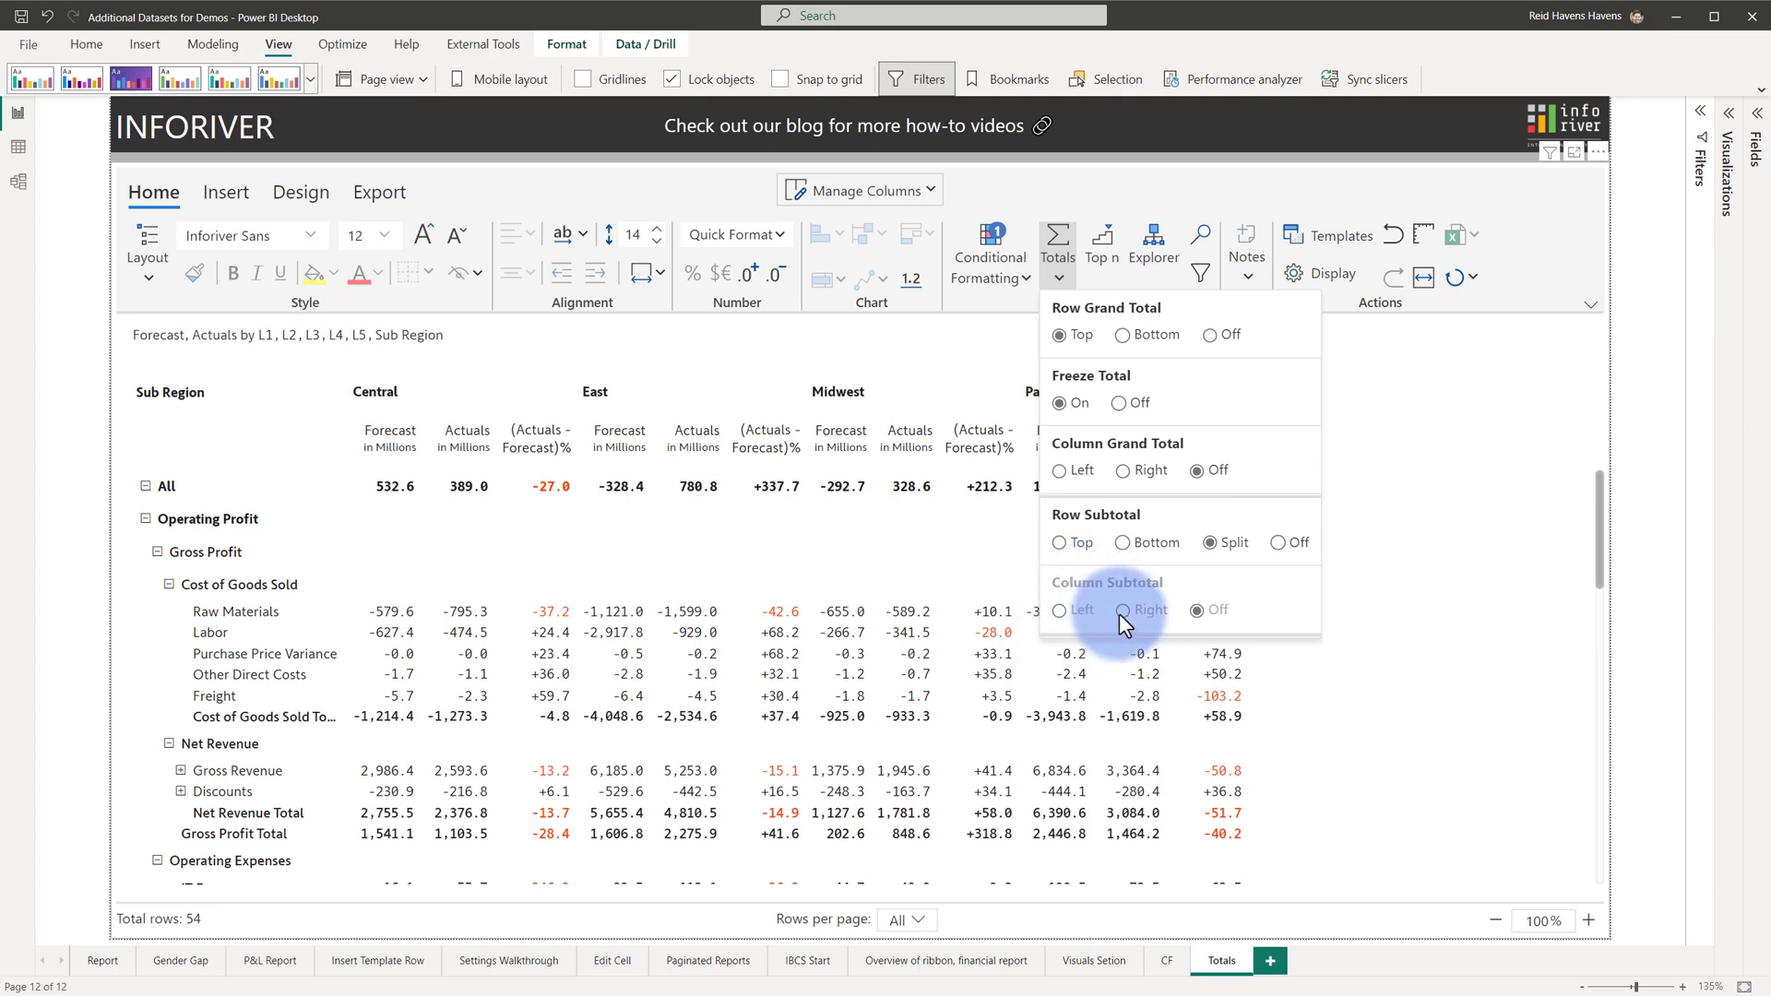
left_click(1059, 543)
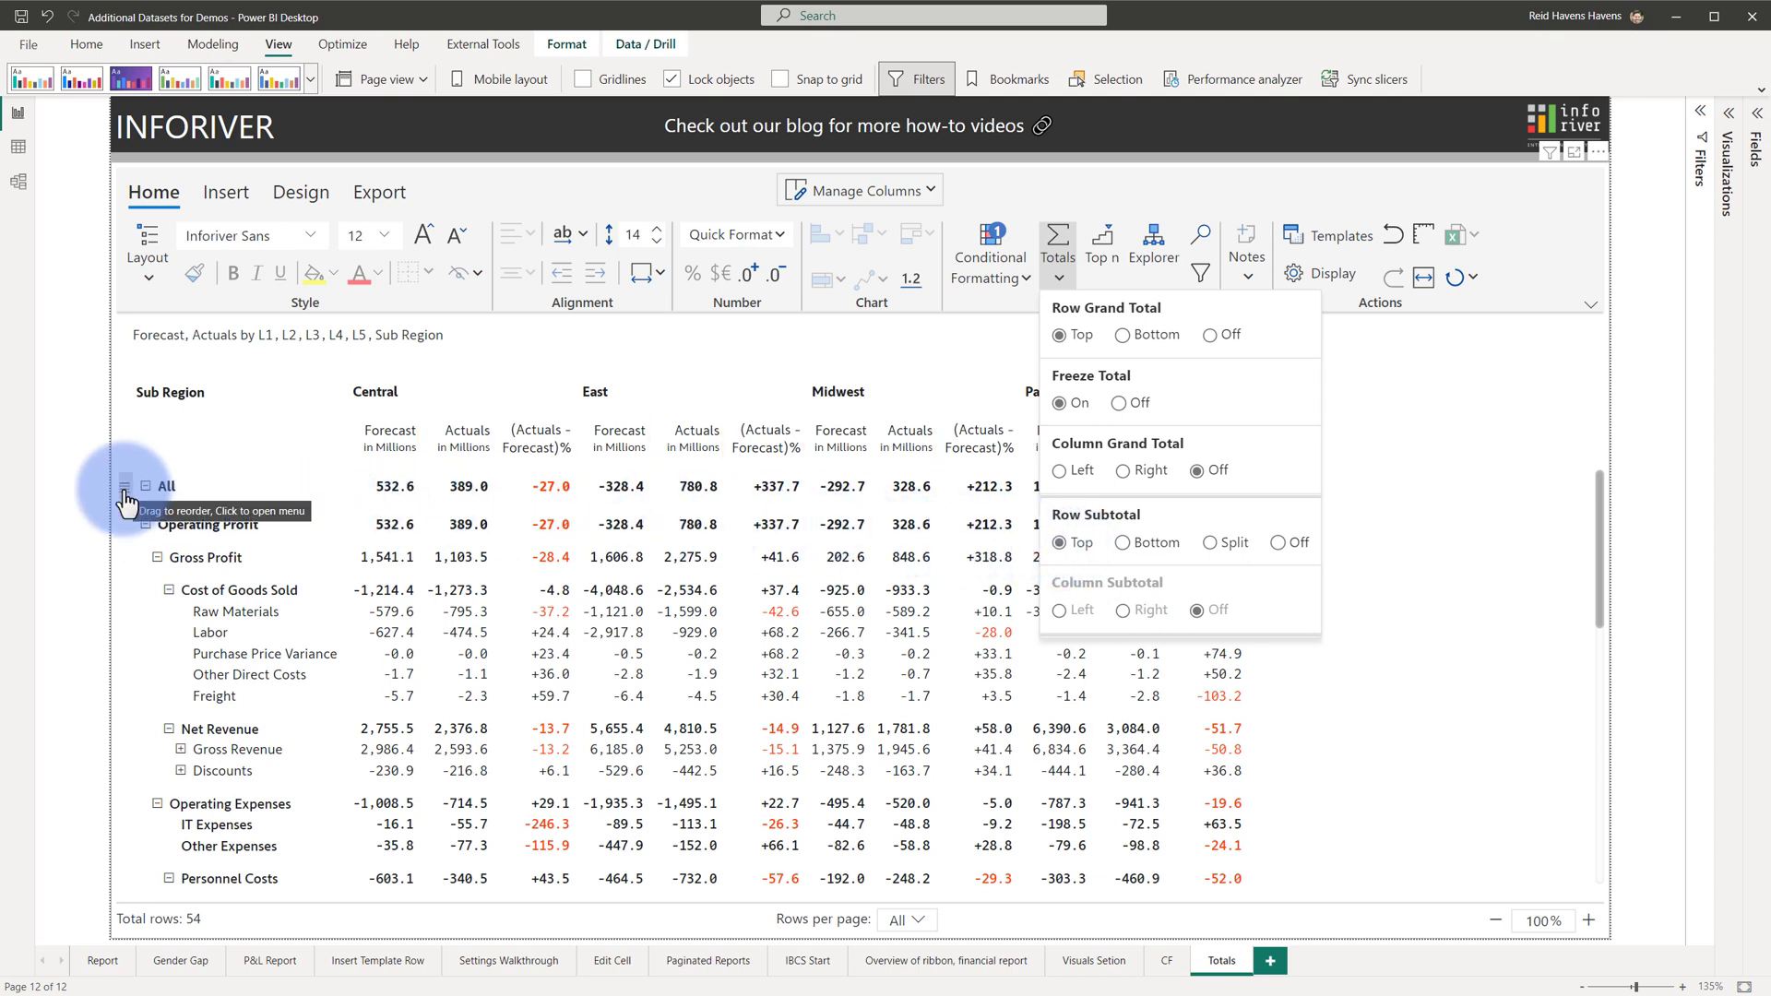
left_click(127, 485)
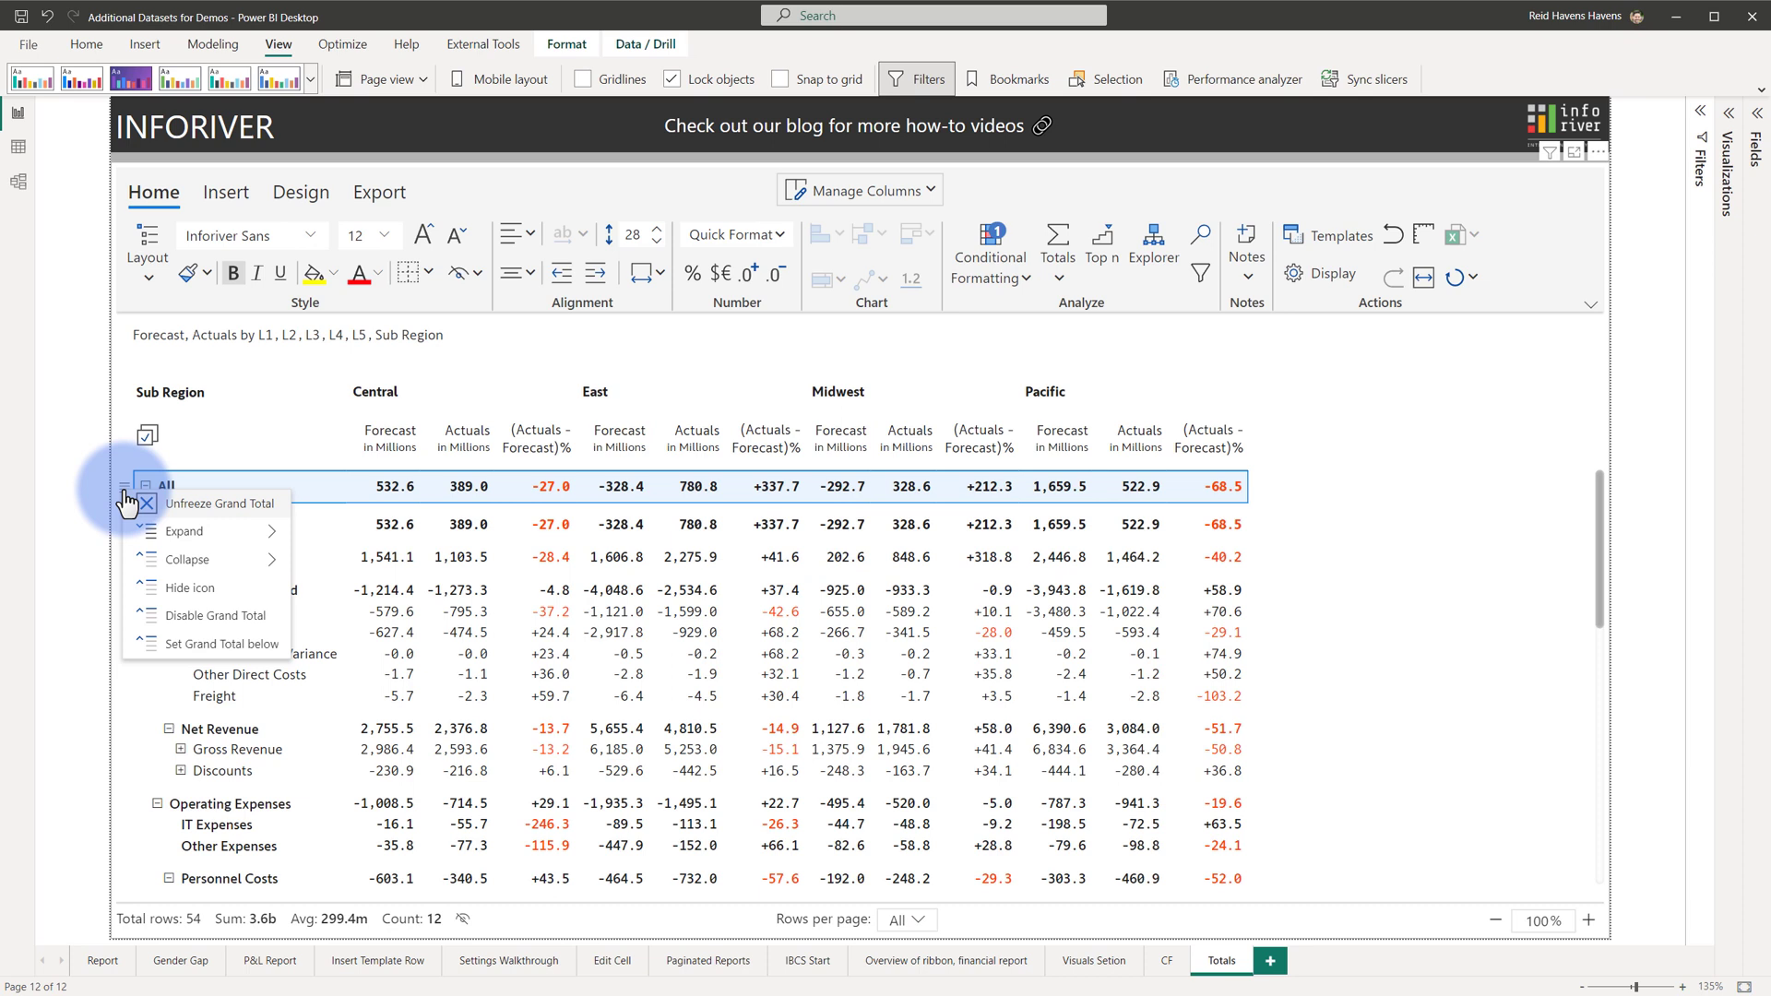